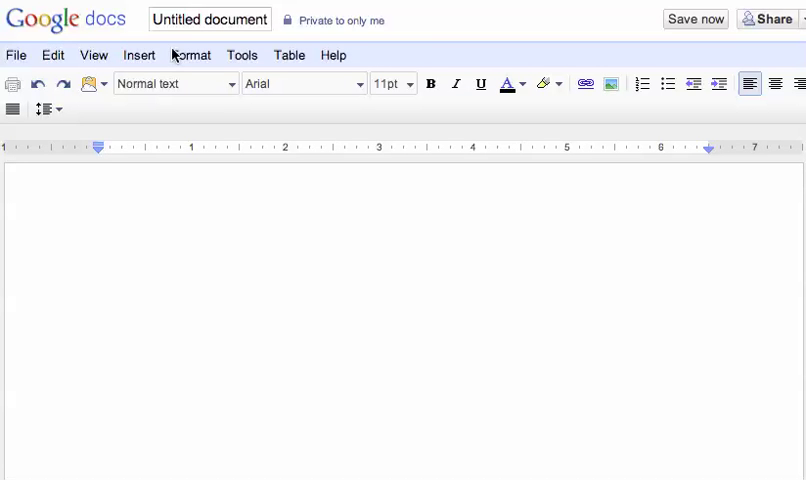
- Insert a new equation into the empty document from the Insert menu
click(139, 55)
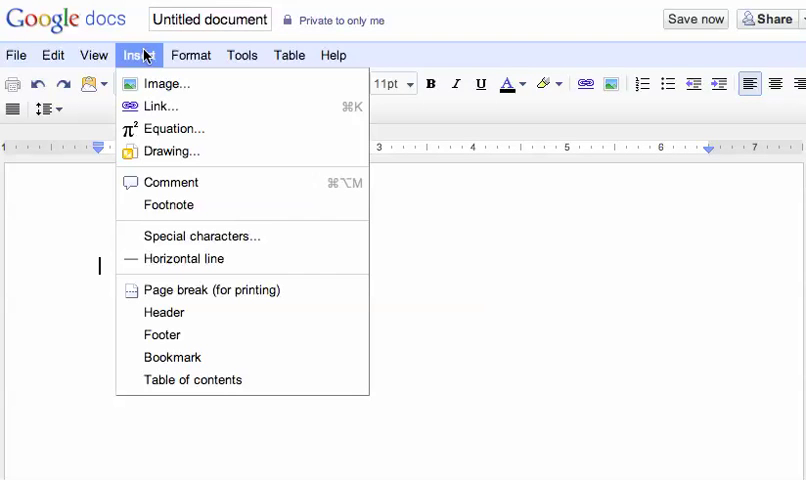
mouse_move(158, 134)
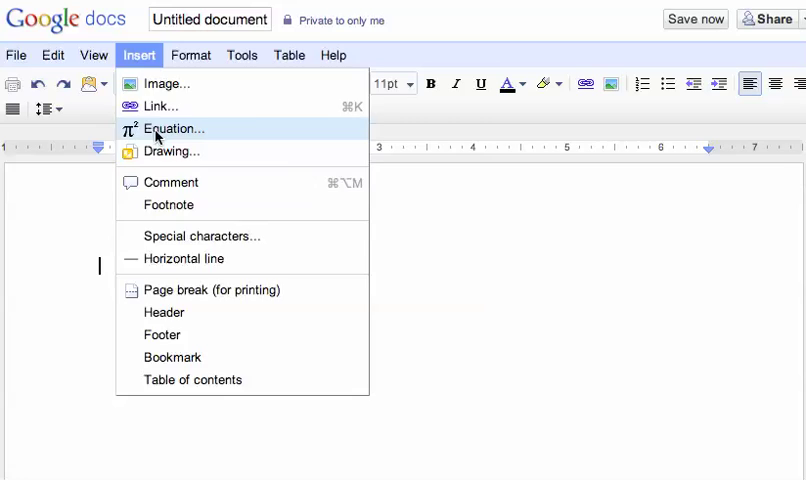
click(173, 128)
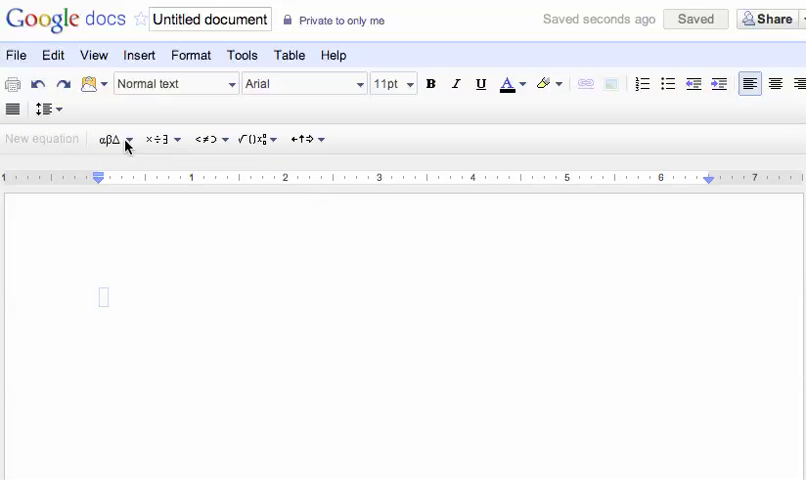
- Browse the Greek letters, operators, relations, math structures and arrows groups, returning to Greek letters
click(112, 139)
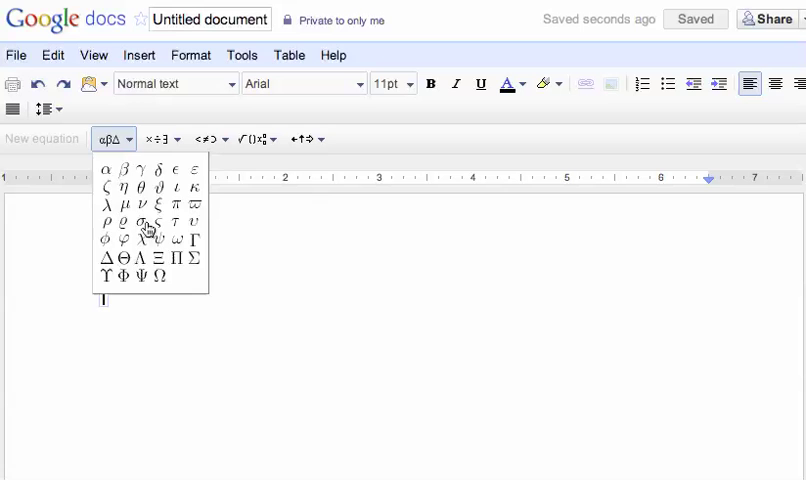
click(157, 139)
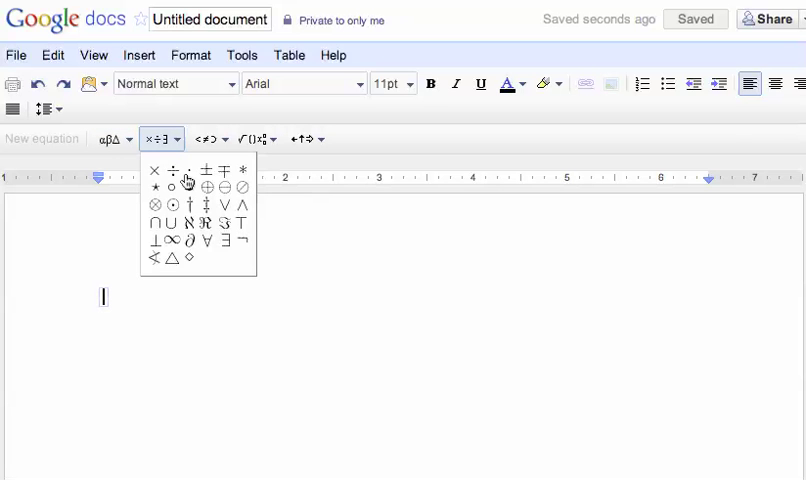
click(205, 139)
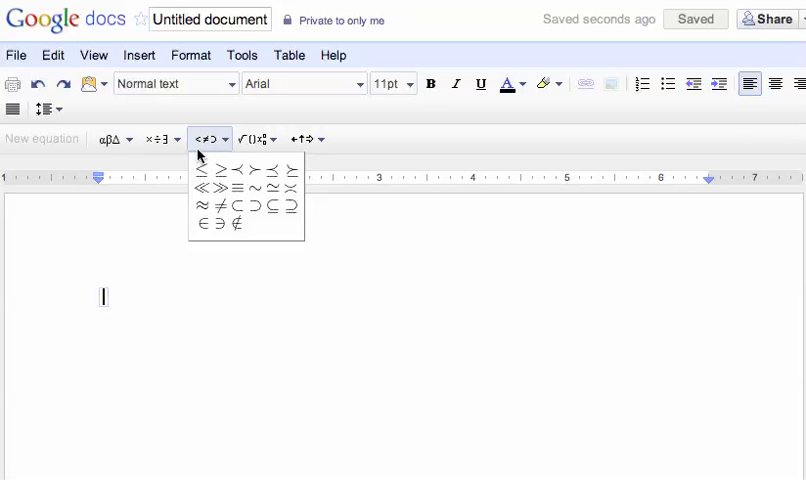
click(253, 139)
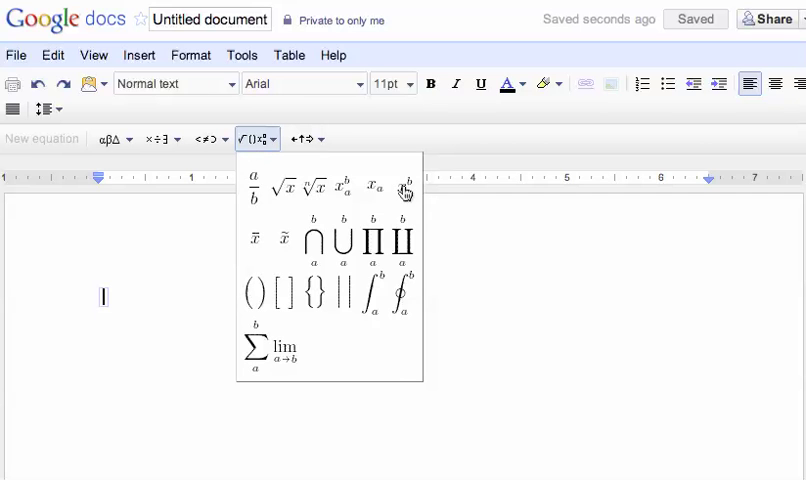
click(302, 139)
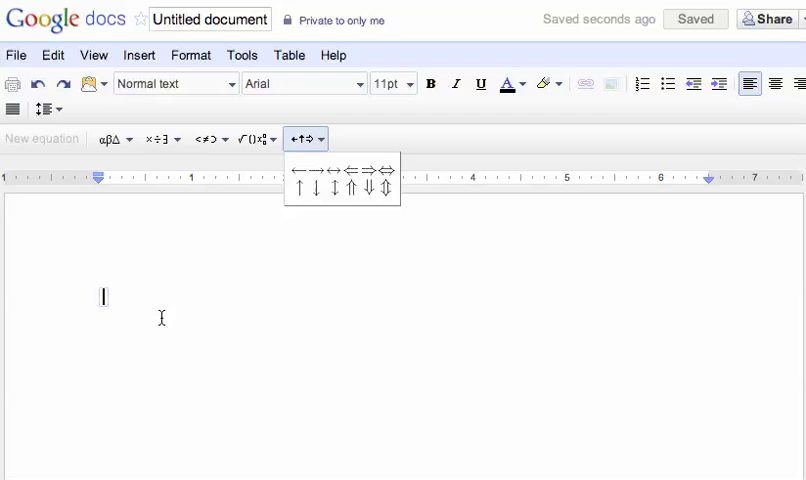
click(108, 139)
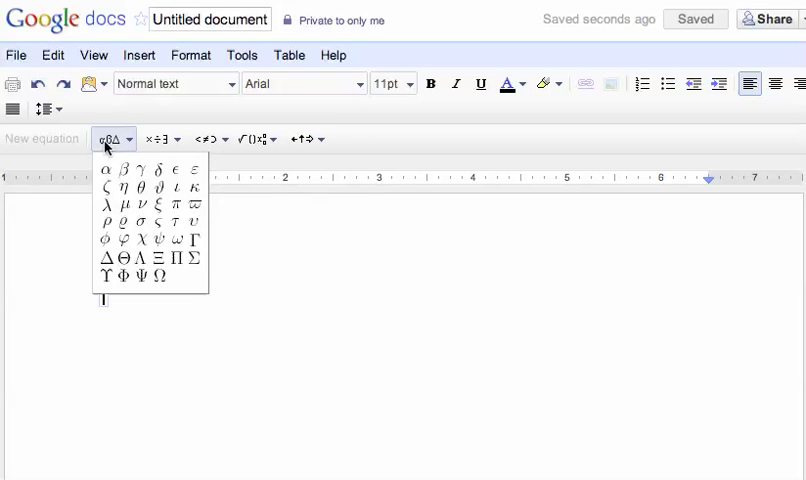
- Build Σ½mv² from a capital sigma, a one-half fraction, the letters mv and a superscript 2
click(195, 259)
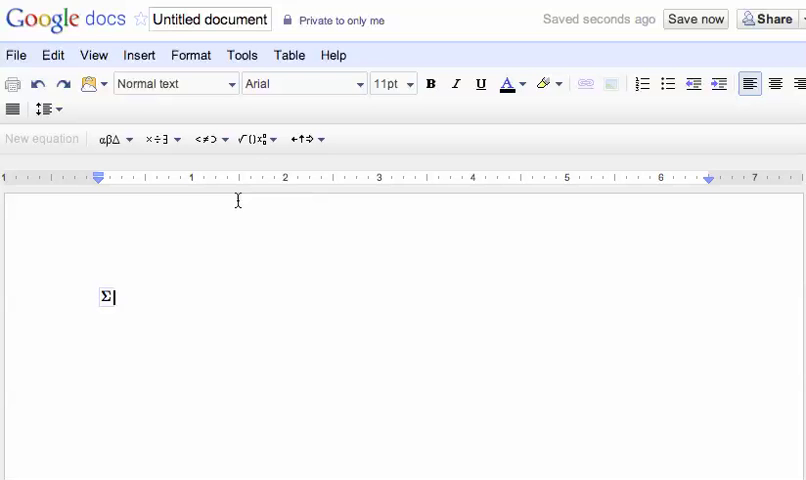
click(252, 139)
text(1/2)
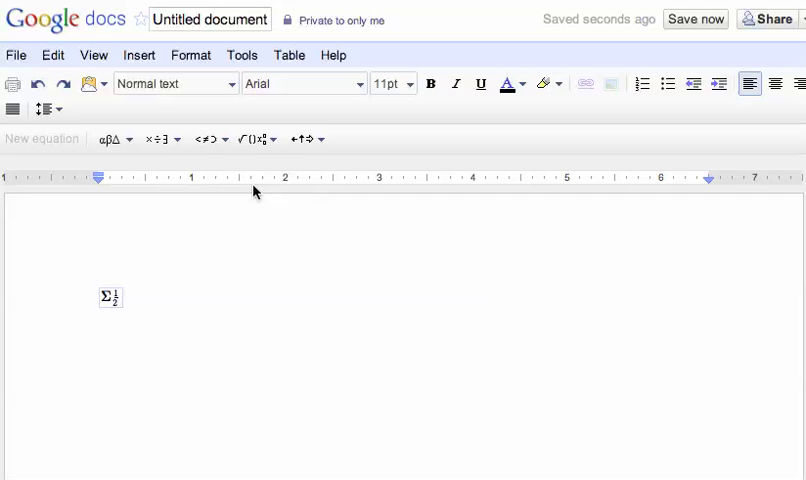
text(mv)
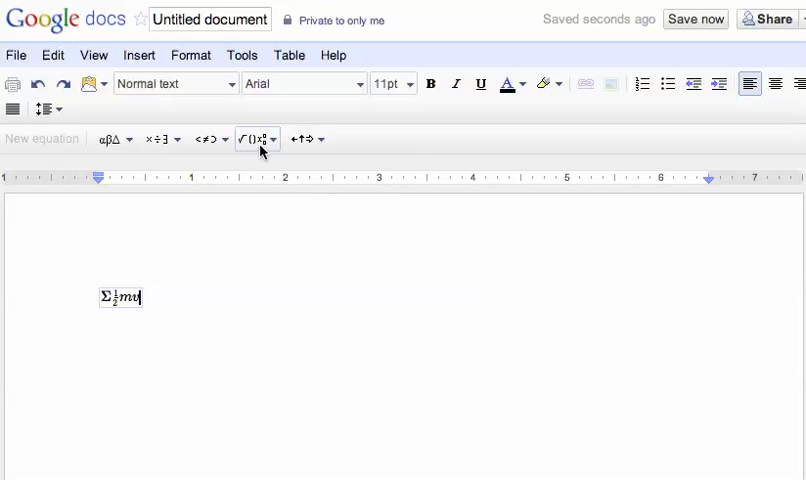
click(270, 138)
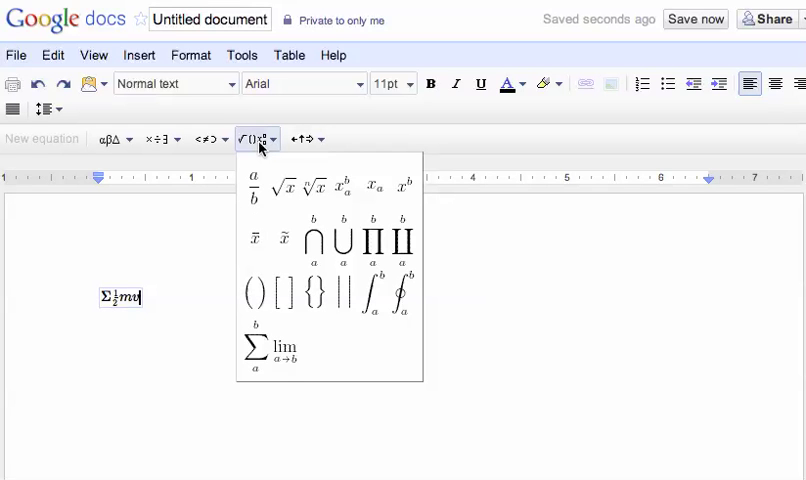
mouse_move(402, 188)
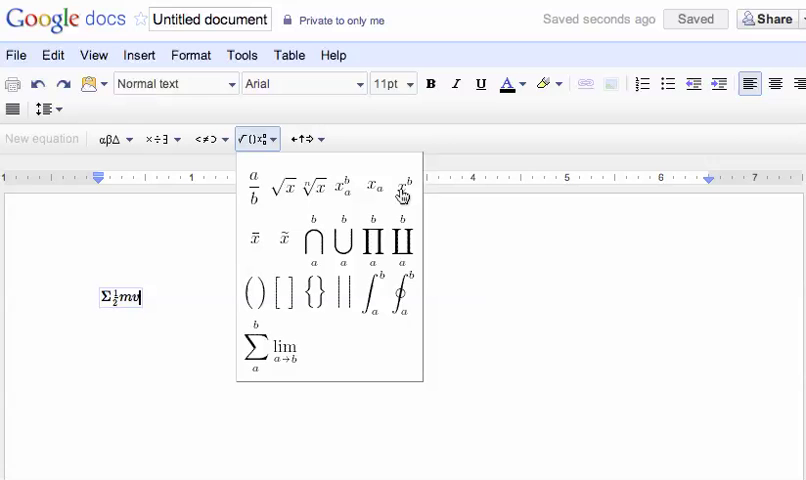
click(402, 186)
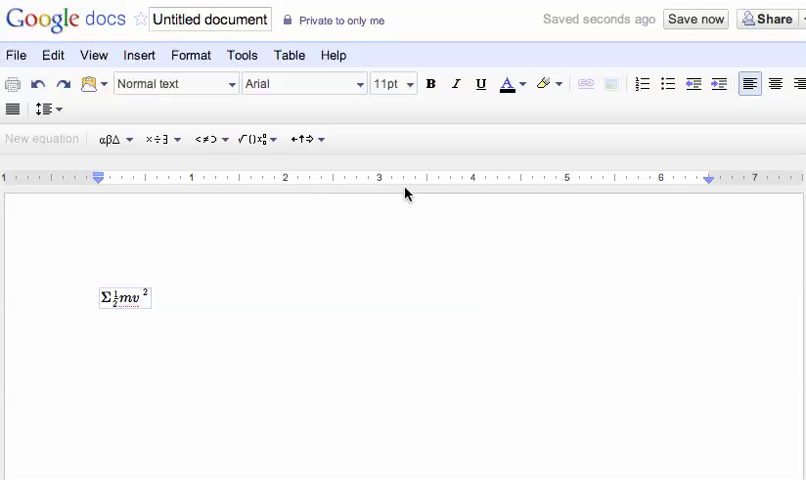
- Append + mgh so the first equation reads Σ½mv² + mgh
text(+ m)
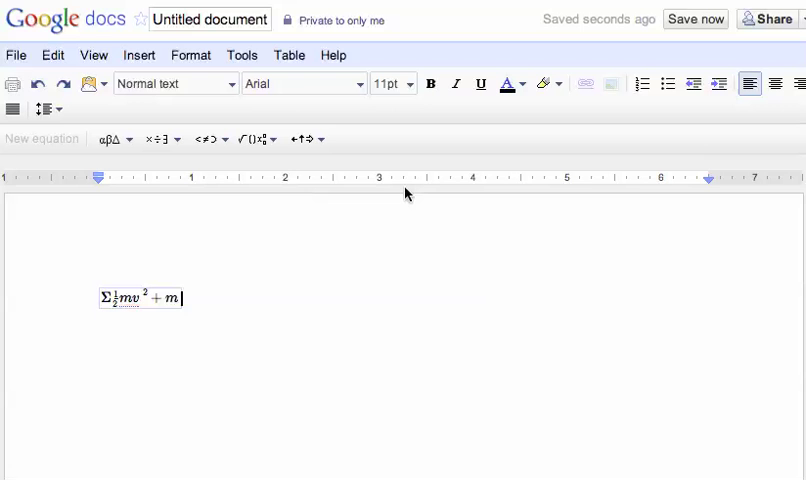
text(gh)
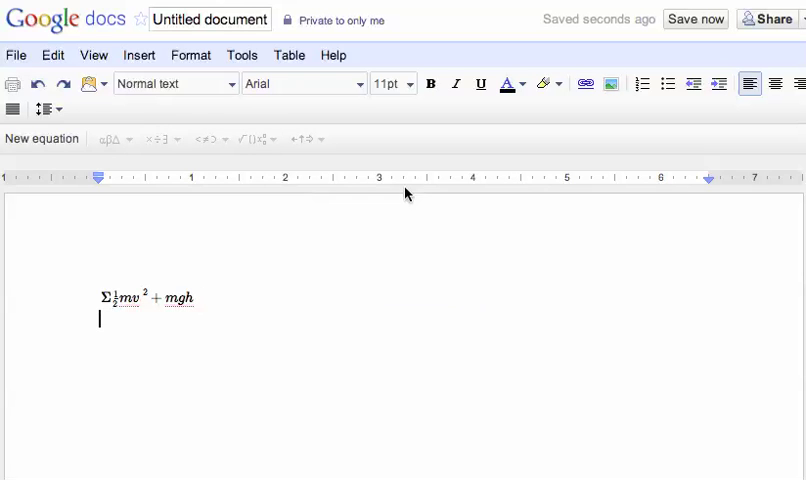
mouse_move(64, 140)
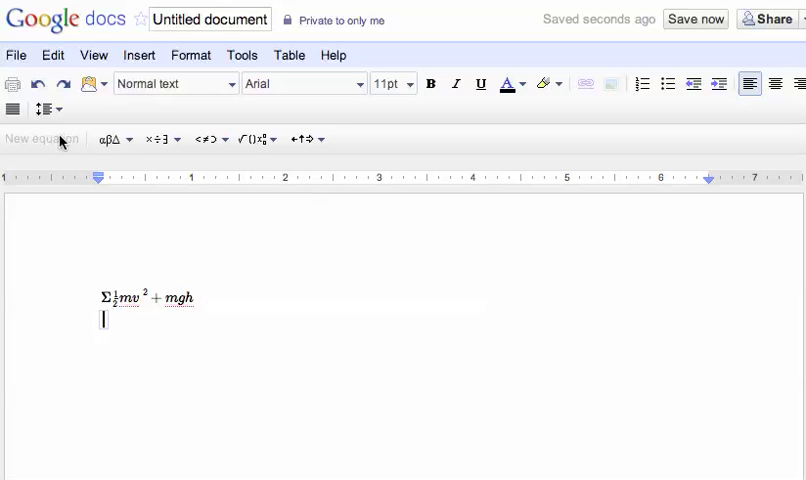
- Build √2π from a square root structure containing 2 and the Greek pi
click(252, 139)
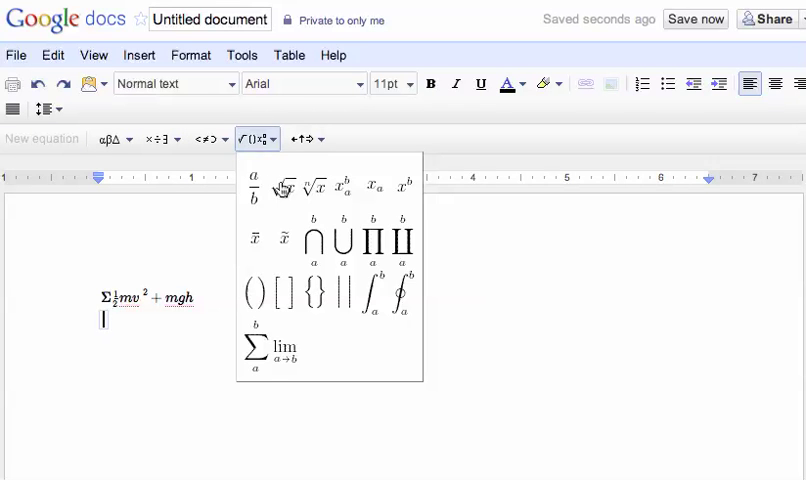
click(283, 186)
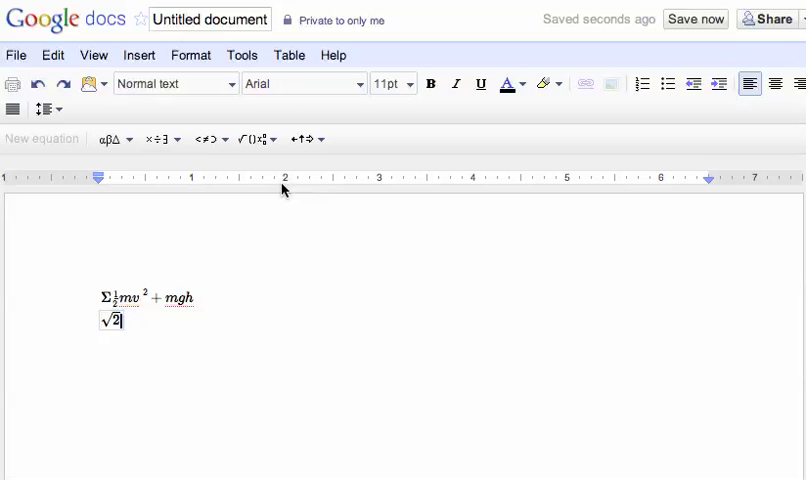
click(108, 139)
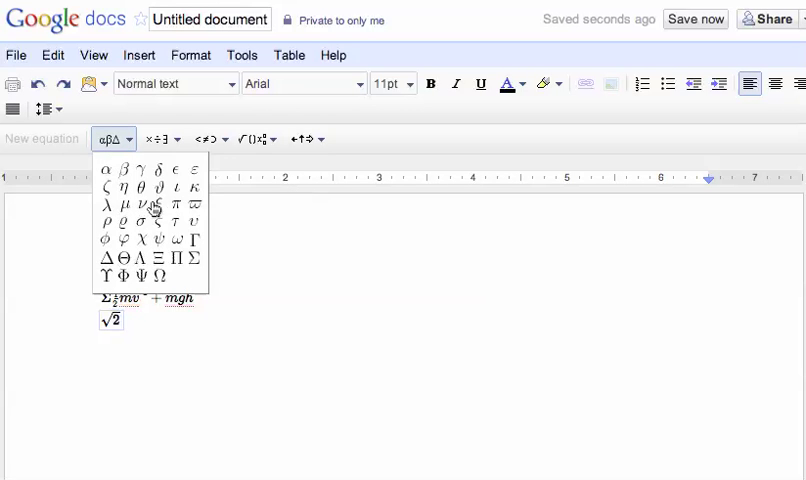
click(253, 139)
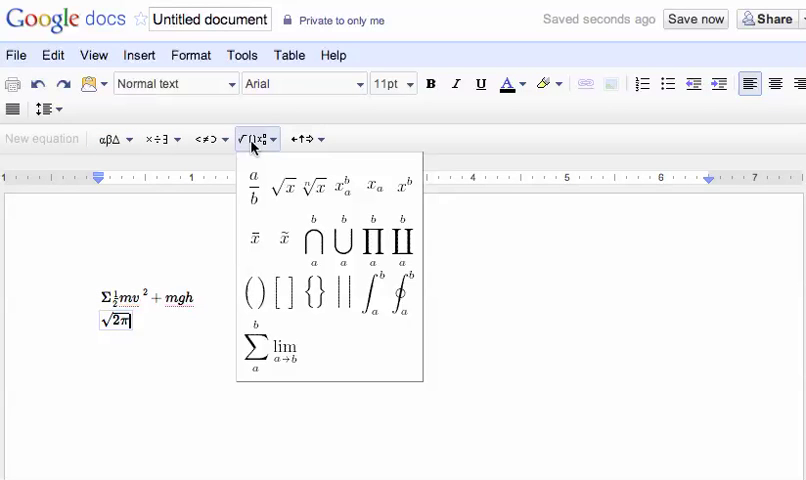